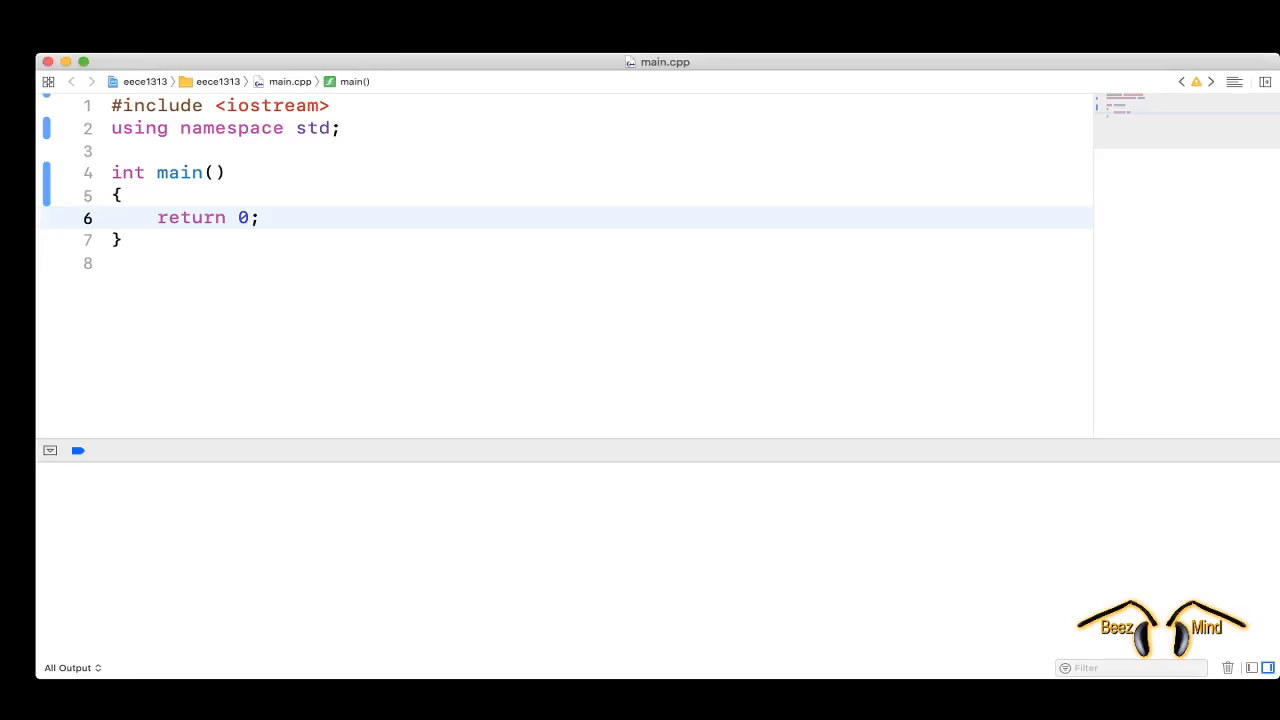
# Declare int x, double y and double result inside main.
pyautogui.write('in')
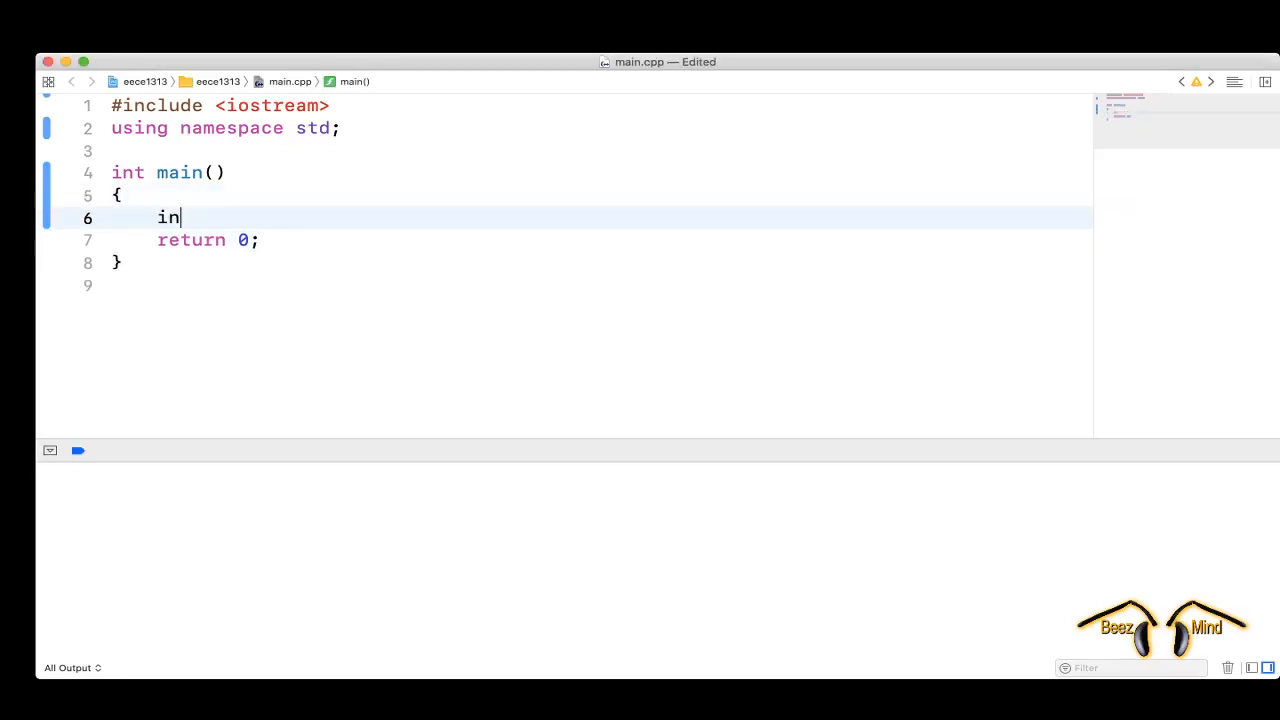
pyautogui.write('t x')
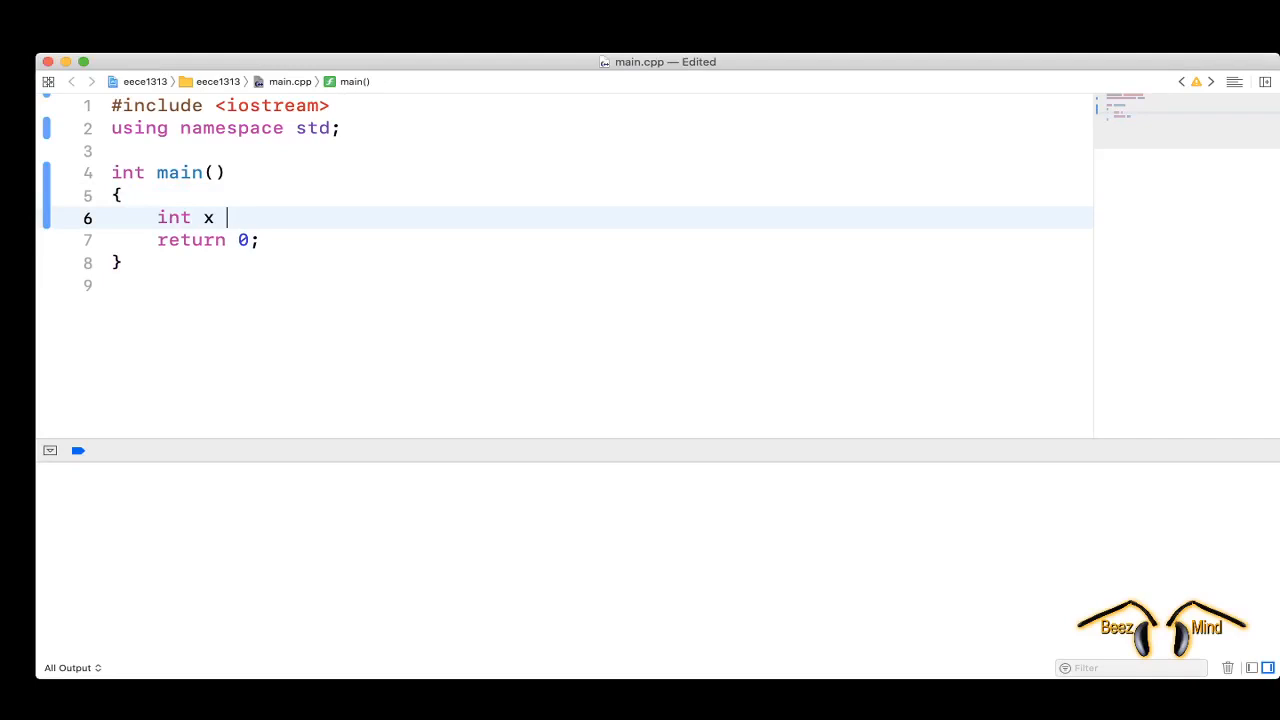
pyautogui.press('backspace')
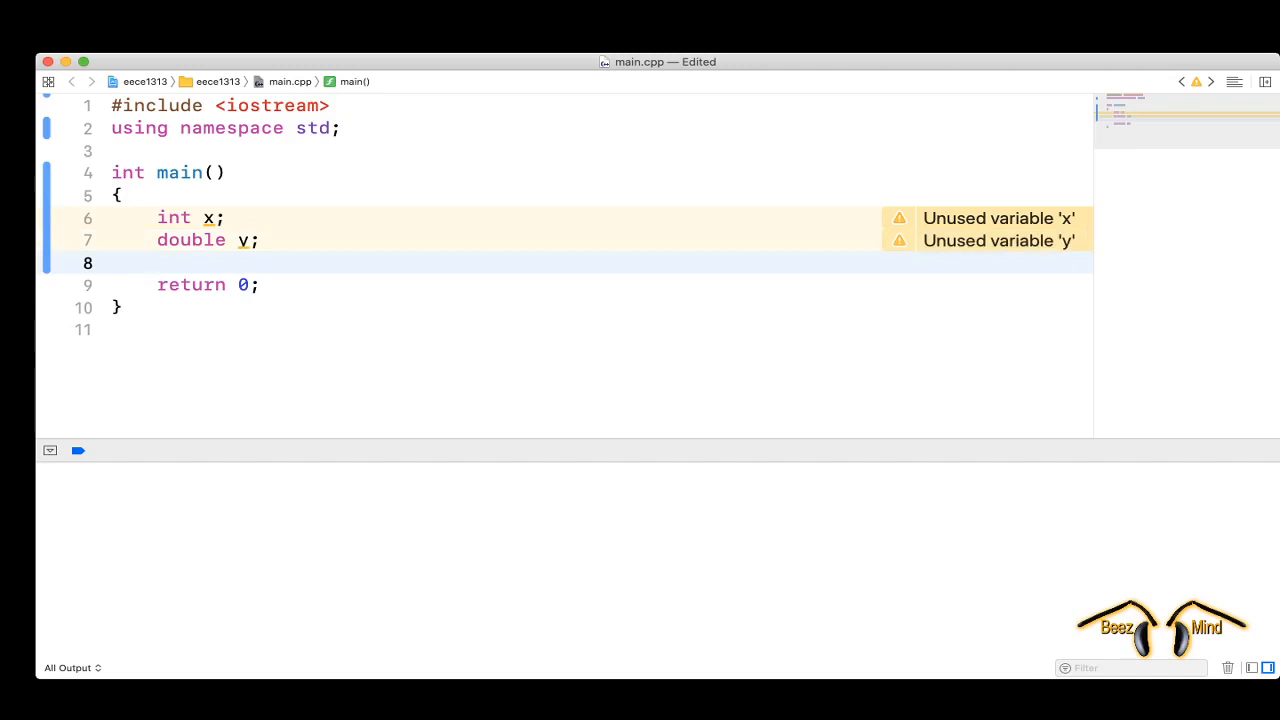
pyautogui.write('double =')
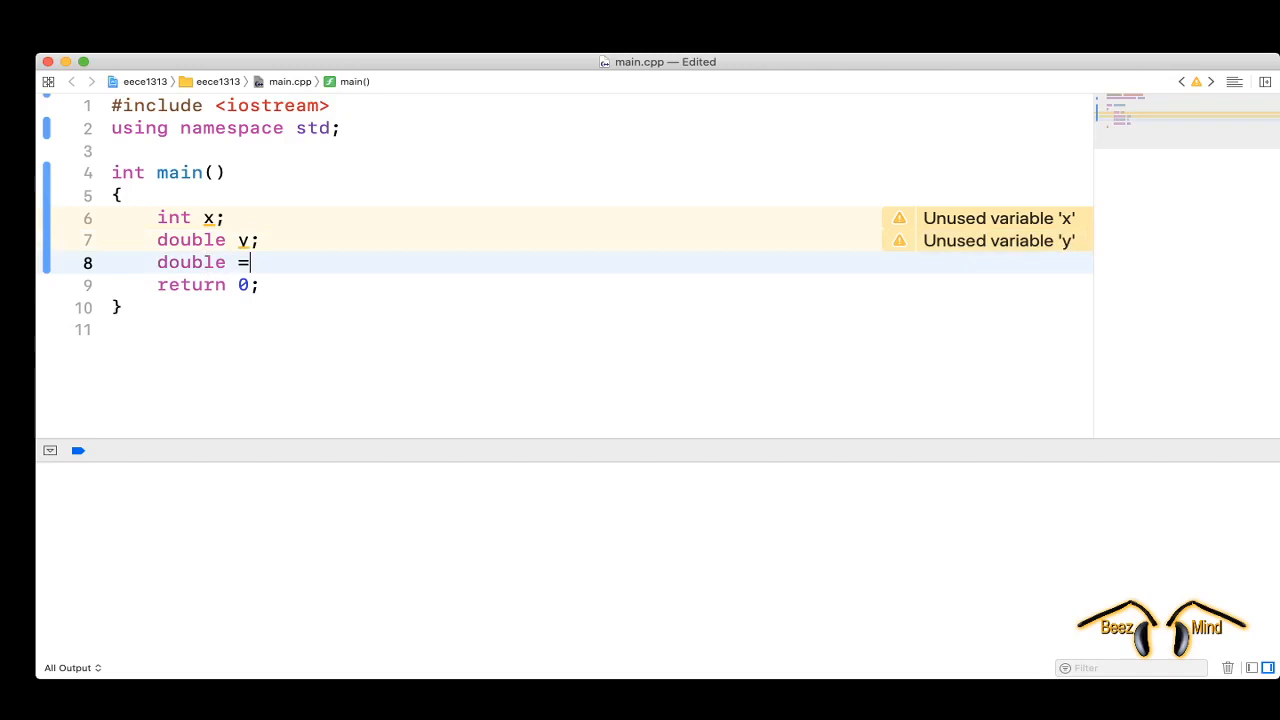
pyautogui.press('Backspace')
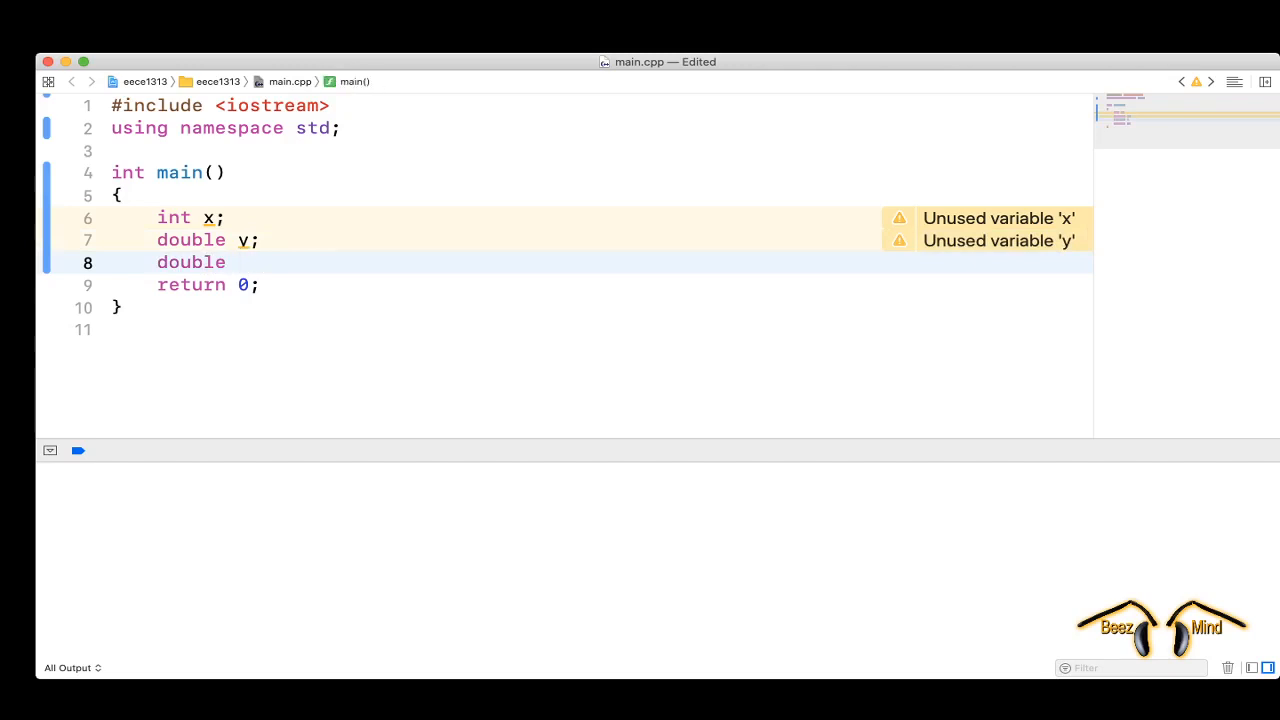
pyautogui.write('result;')
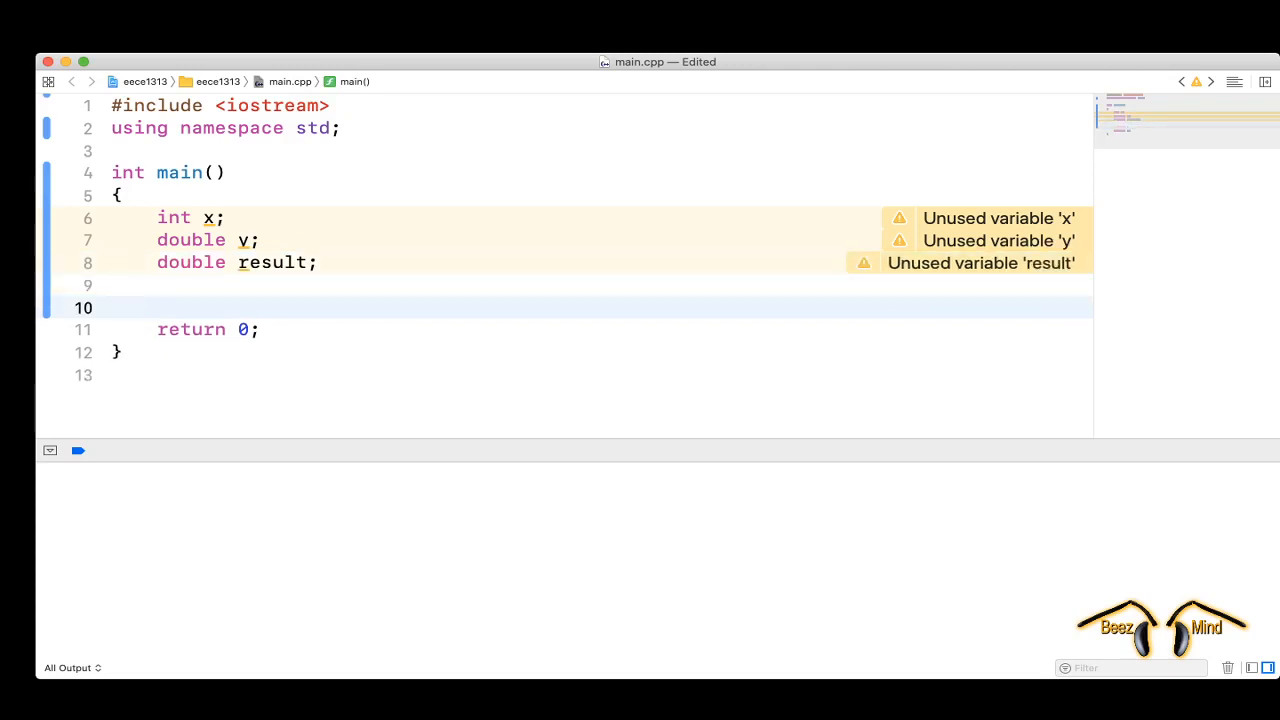
# Assign result = x + y; above return 0.
pyautogui.write('result =')
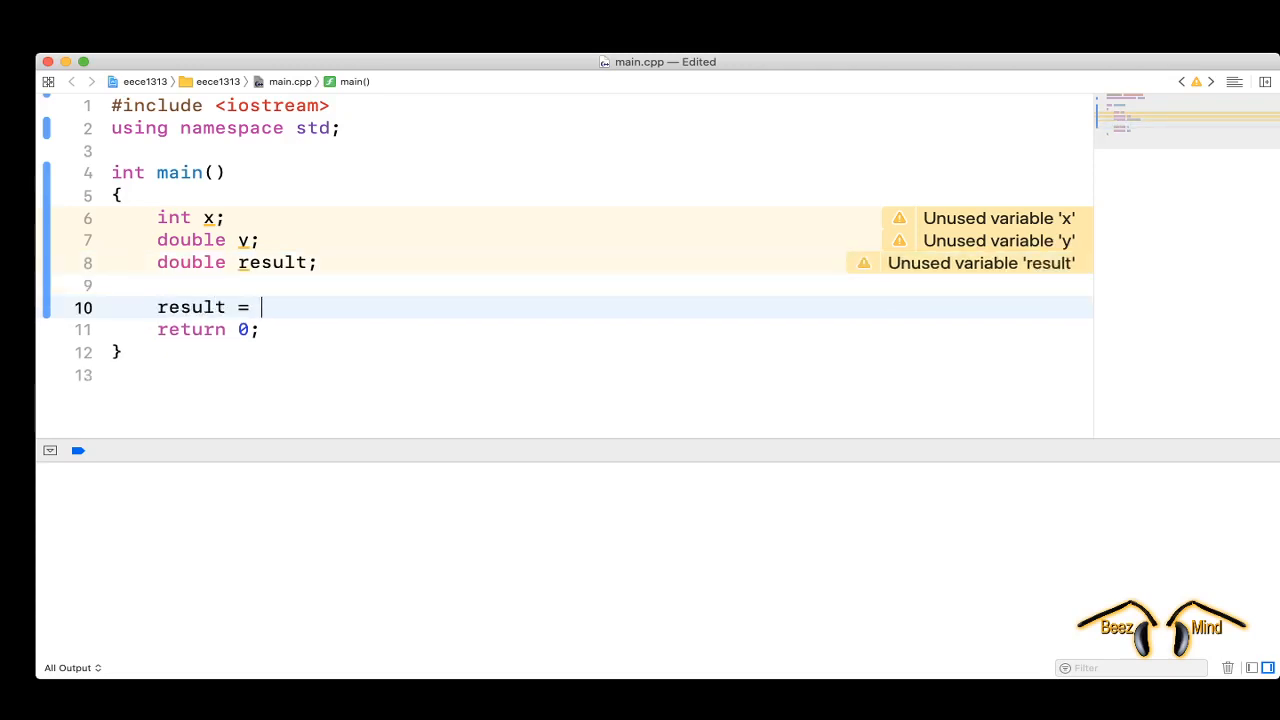
pyautogui.write('x +')
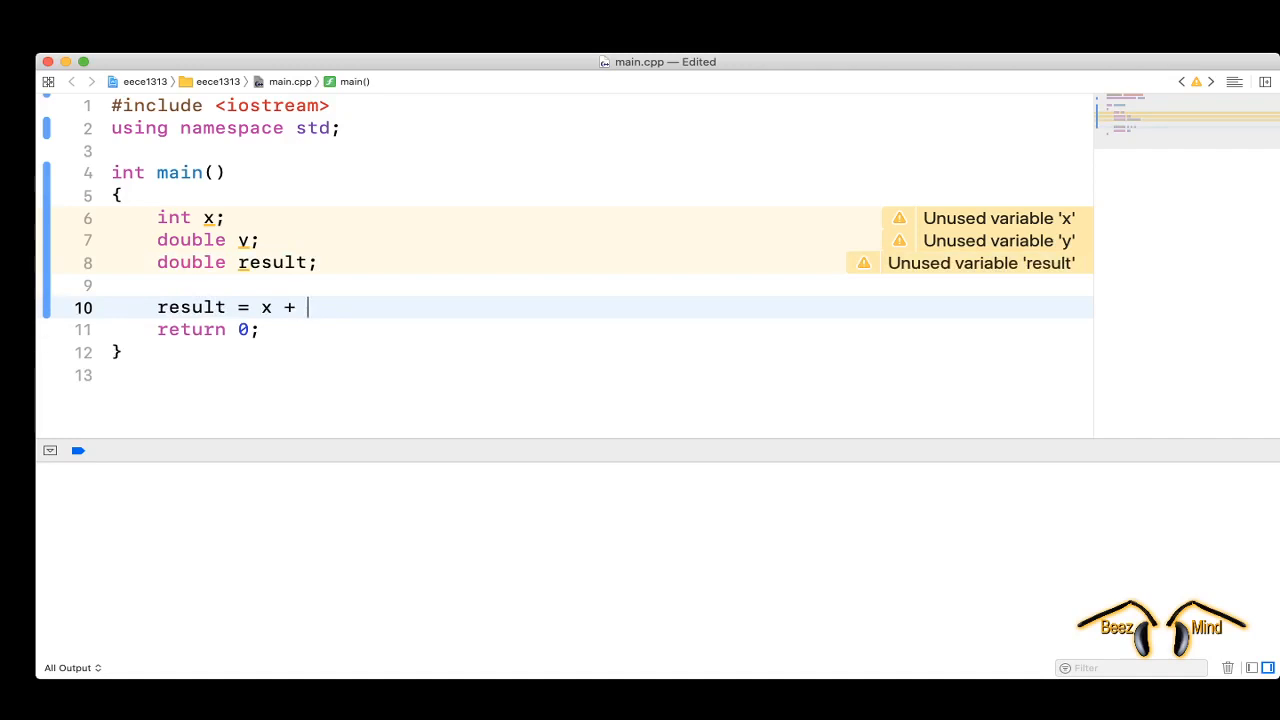
pyautogui.write('y;')
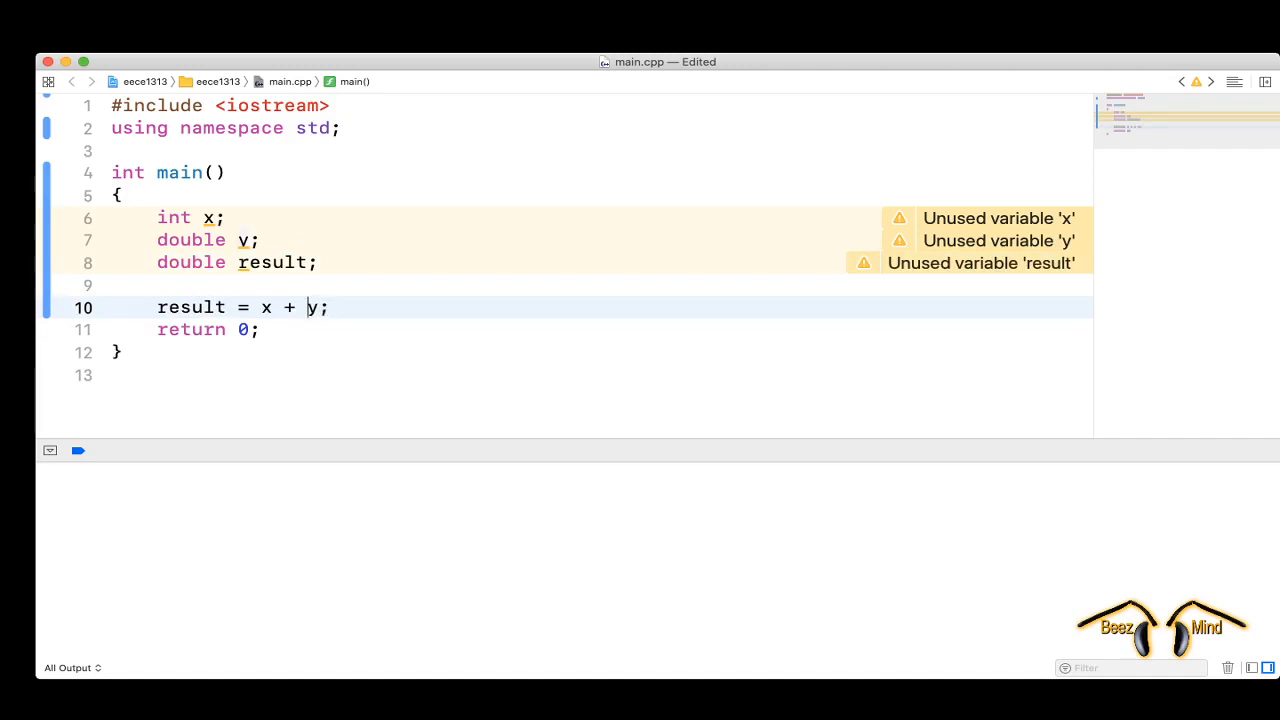
# Trim the assignment on line 10 to result = x; by removing the + y term.
pyautogui.doubleClick(312, 308)
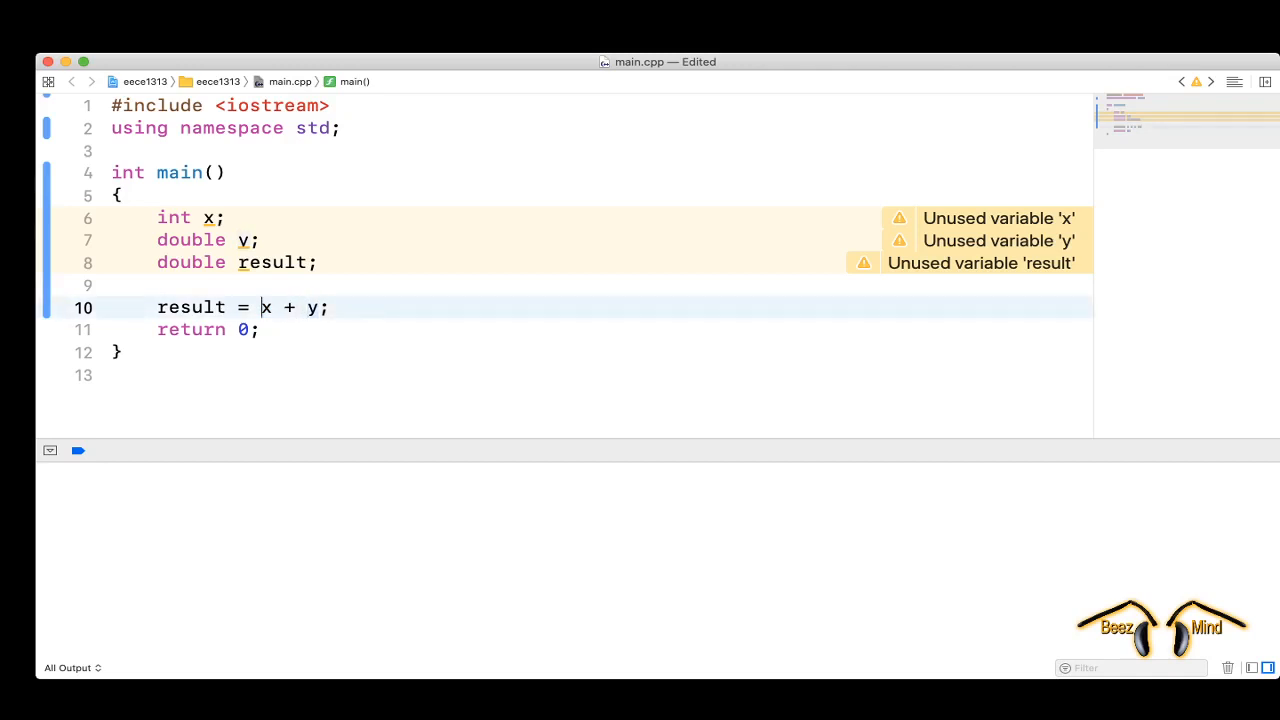
pyautogui.moveTo(262, 308); pyautogui.dragTo(320, 308)
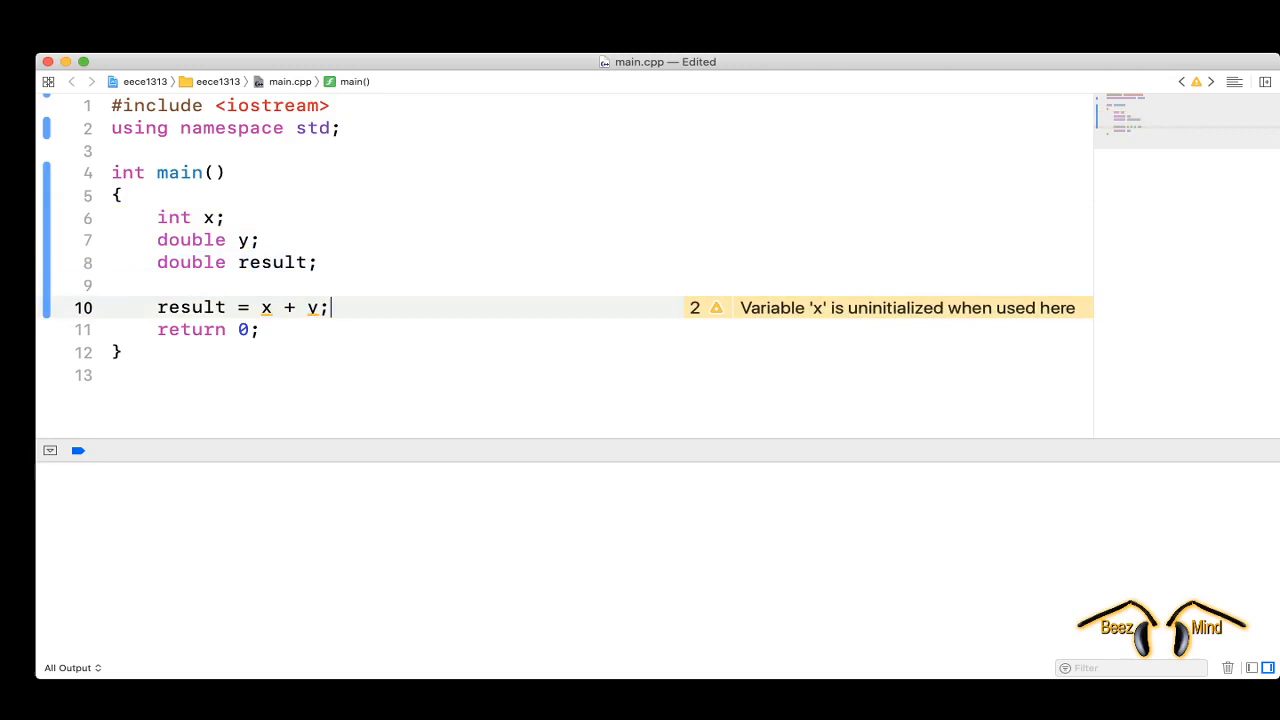
pyautogui.doubleClick(312, 308)
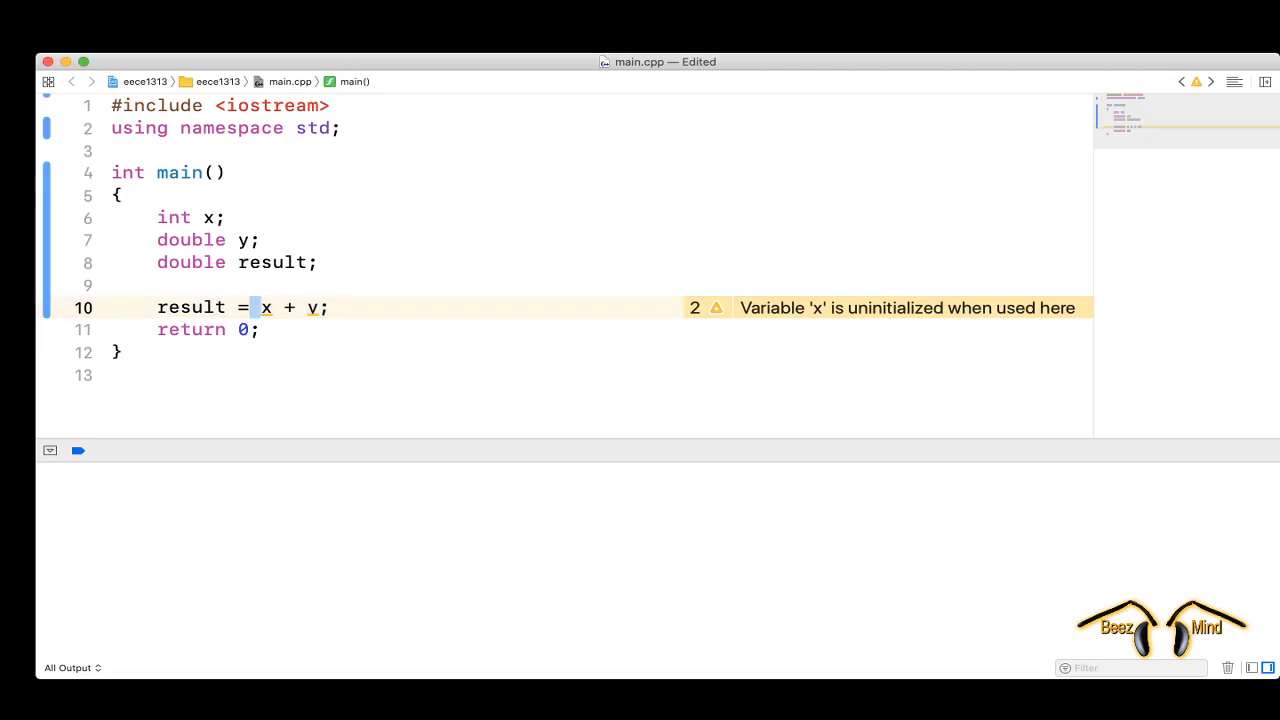
pyautogui.moveTo(260, 308); pyautogui.dragTo(318, 308)
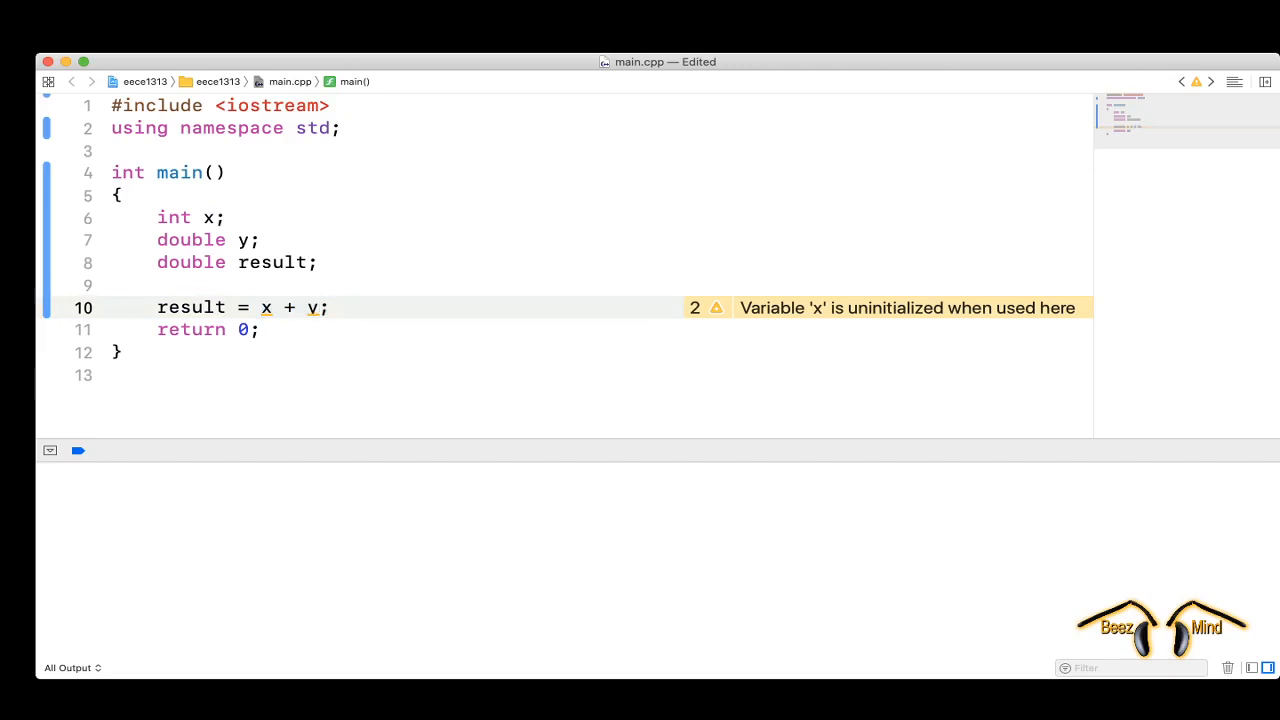
pyautogui.click(272, 308)
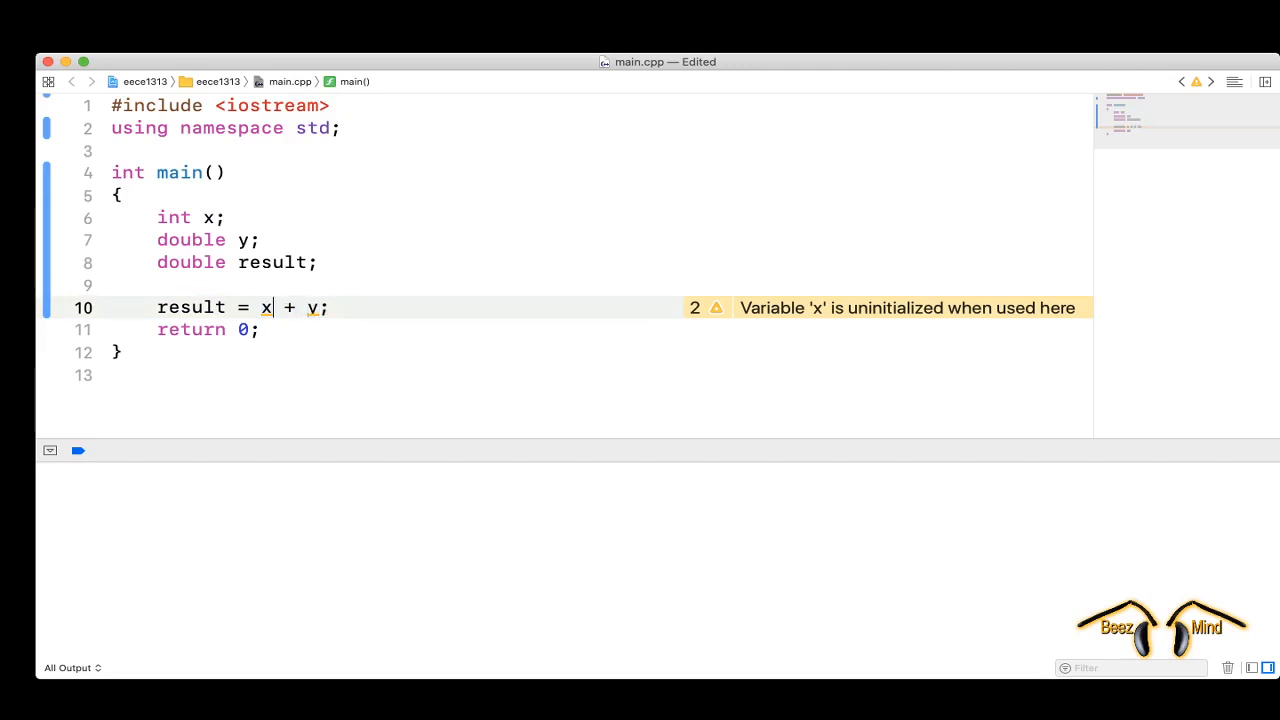
pyautogui.click(248, 308)
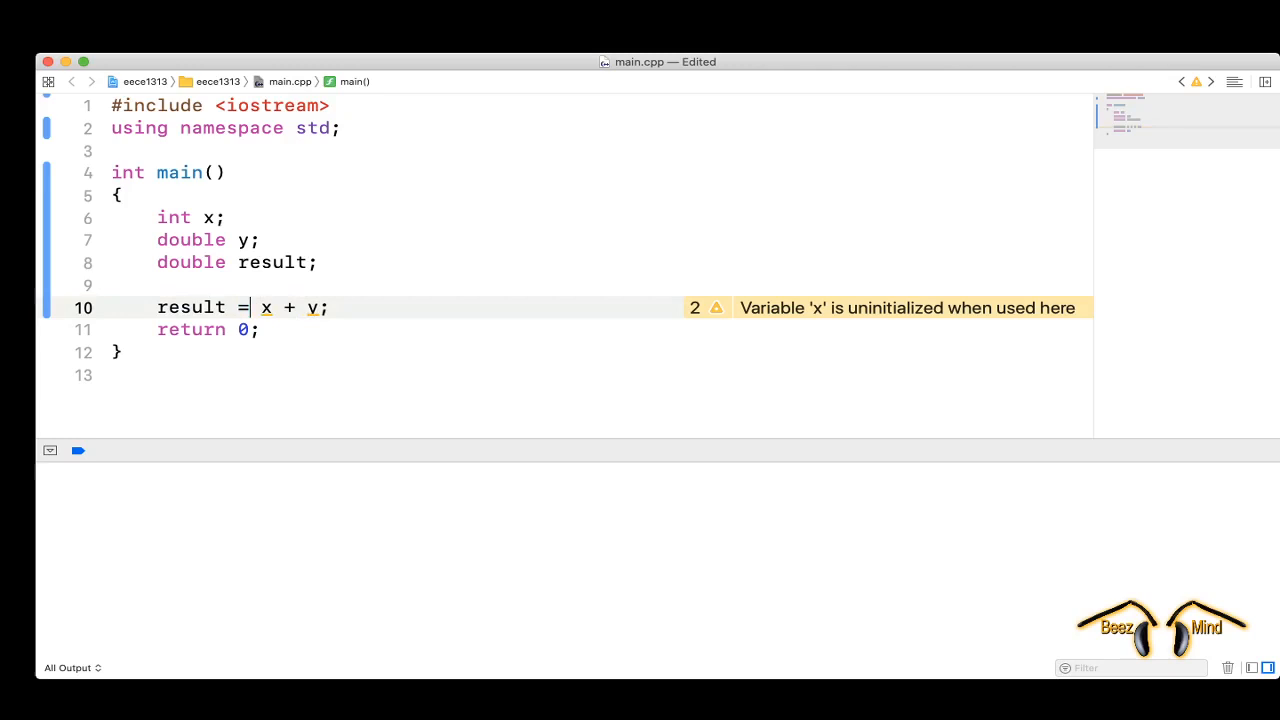
pyautogui.doubleClick(266, 308)
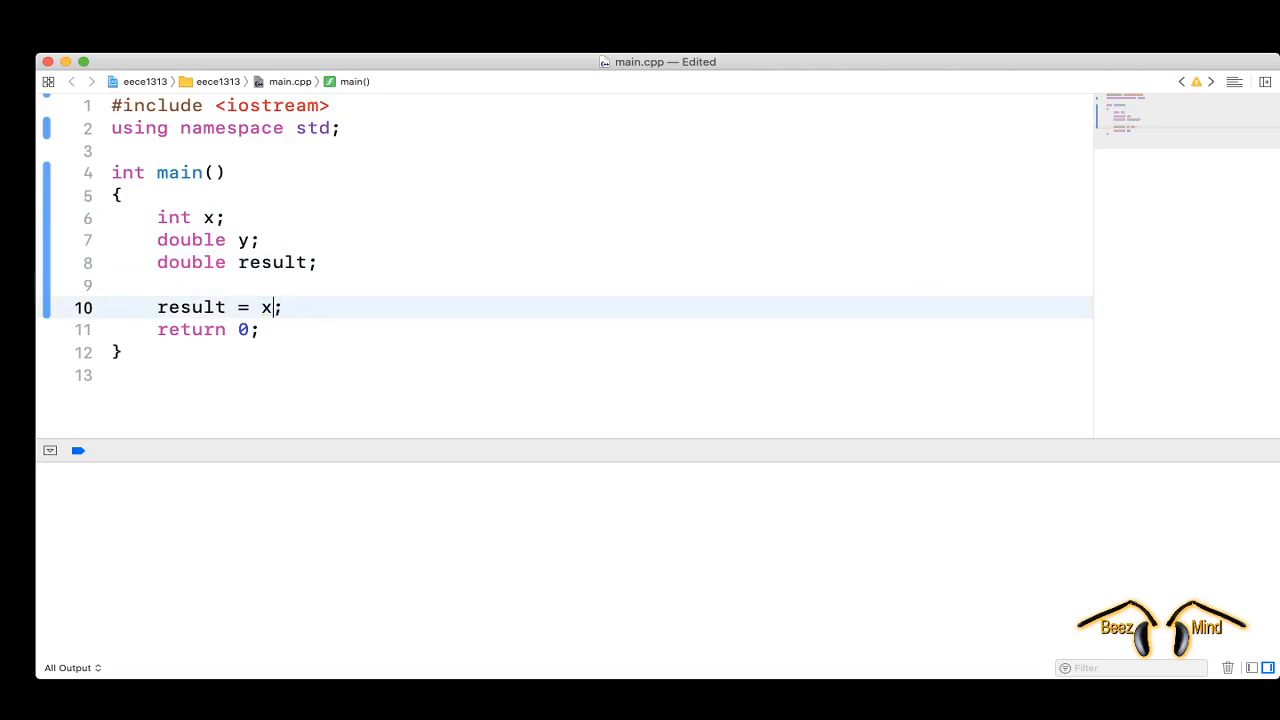
# Try result = y; then restore result = x; and leave a blank line before return 0.
pyautogui.doubleClick(264, 308)
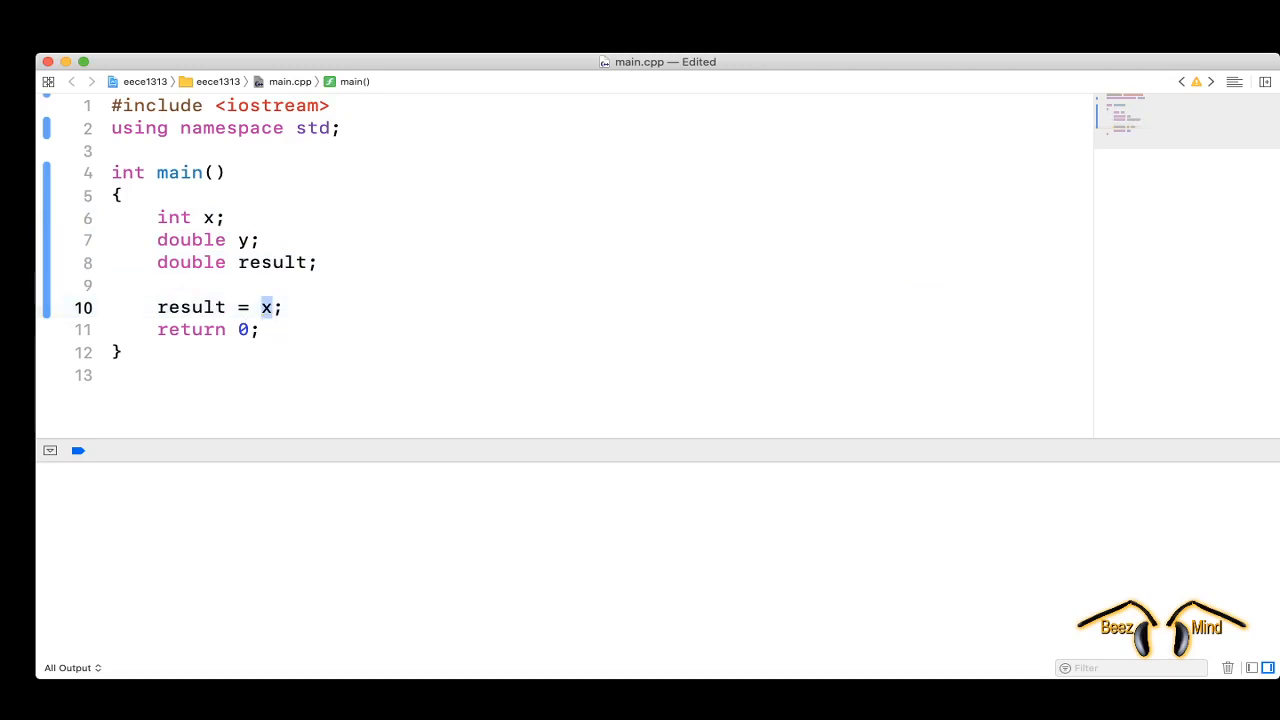
pyautogui.write('y')
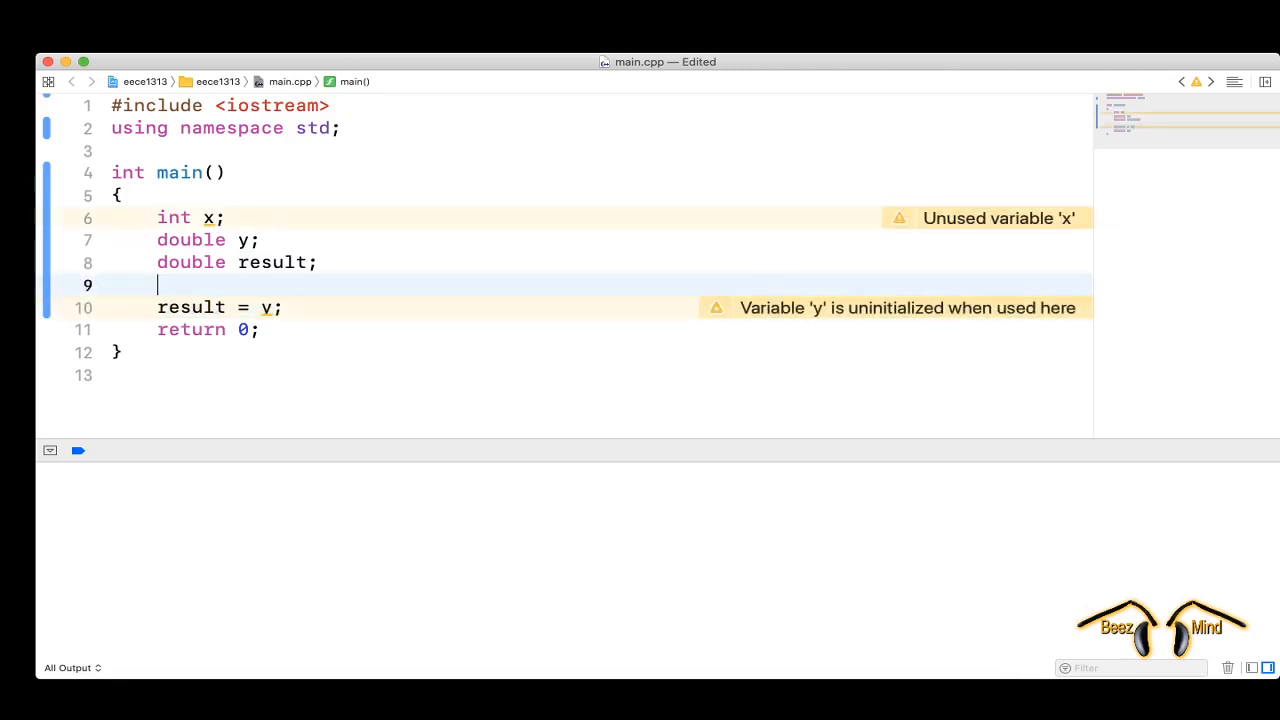
pyautogui.press('Backspace')
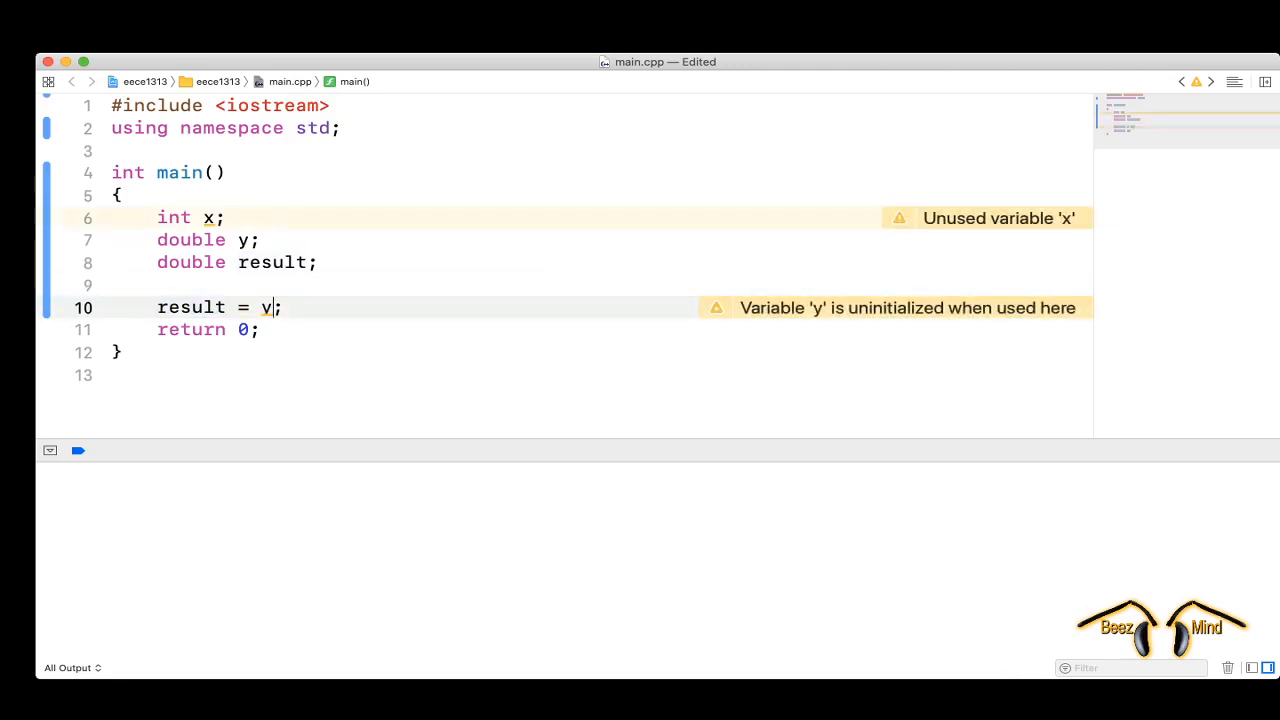
pyautogui.write('x')
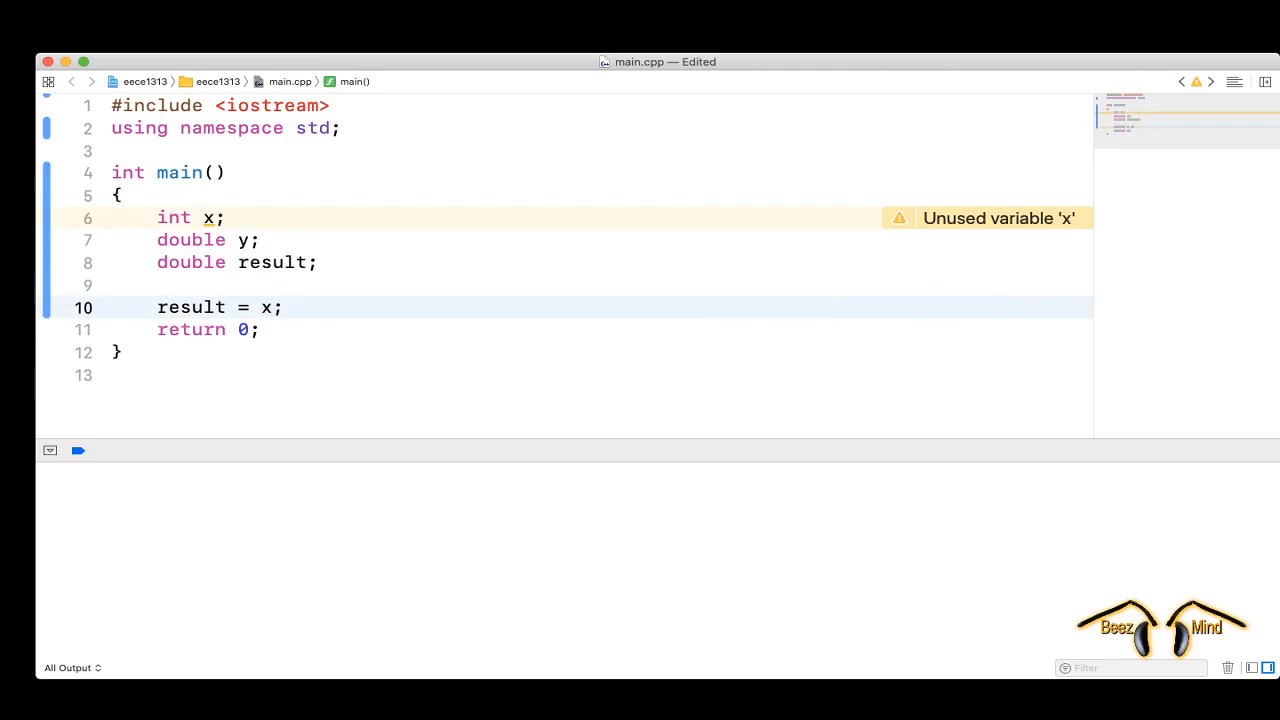
pyautogui.doubleClick(266, 308)
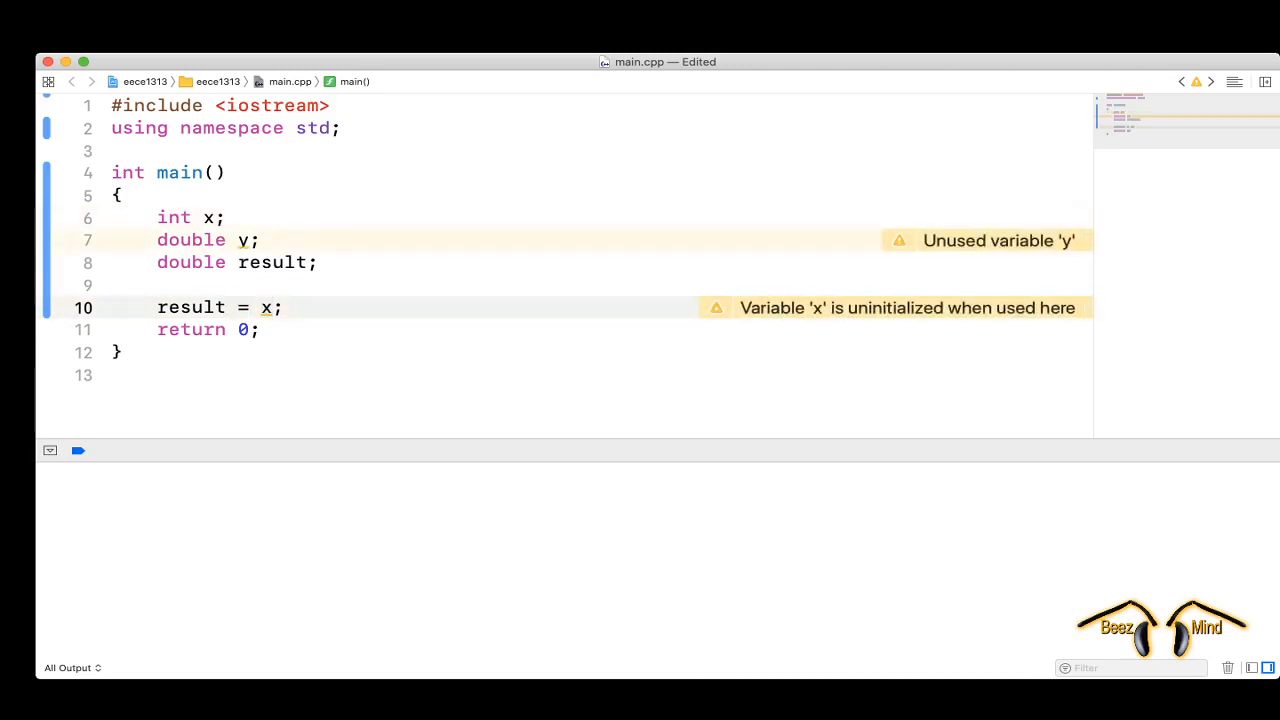
pyautogui.doubleClick(192, 308)
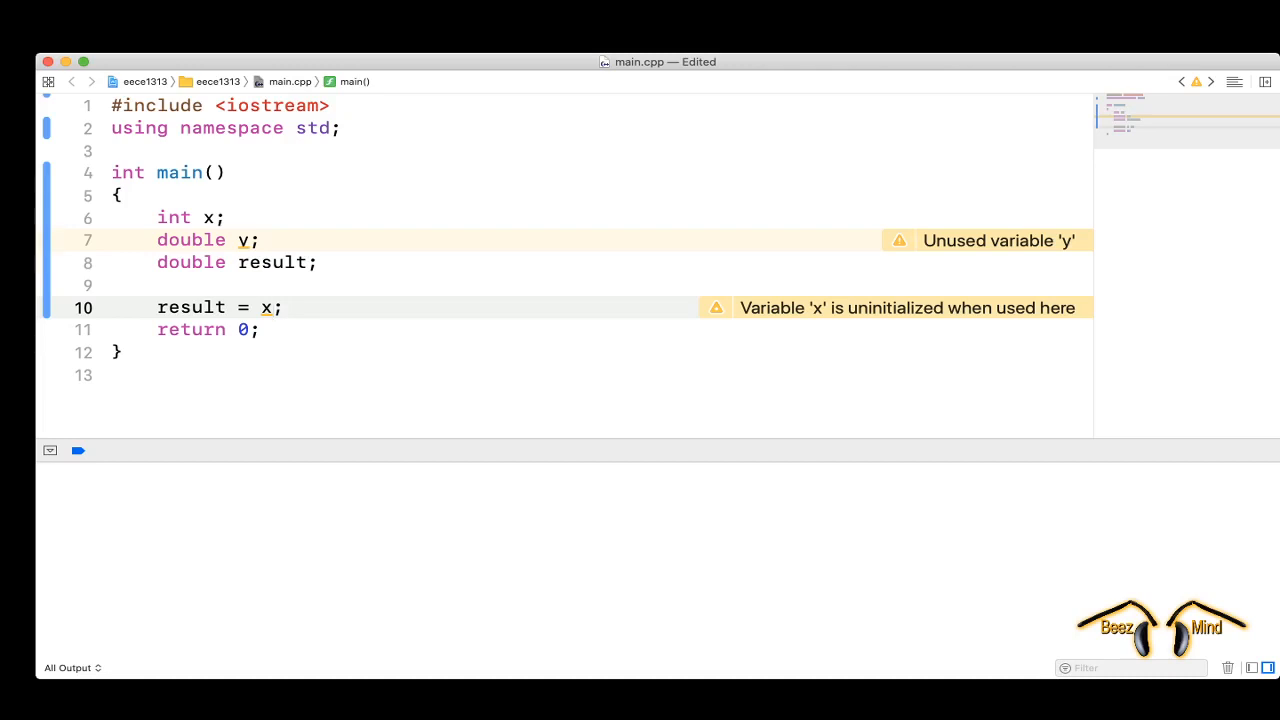
pyautogui.doubleClick(264, 308)
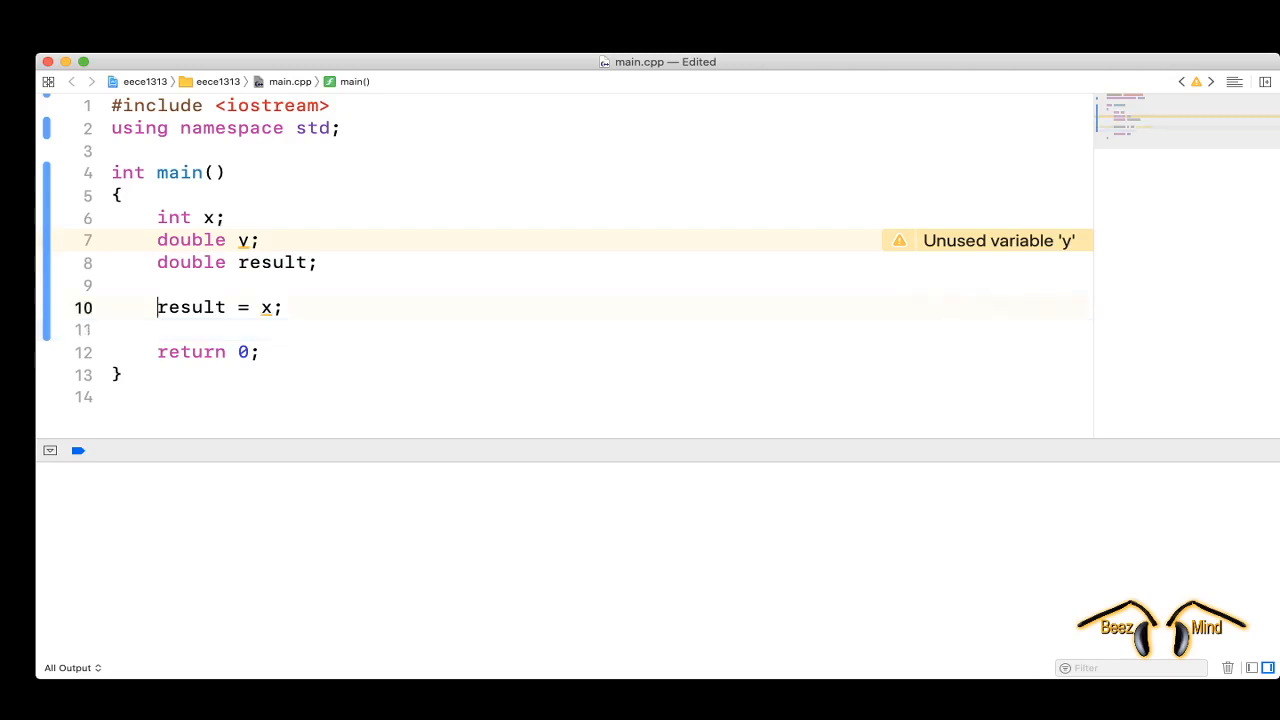
# Label result = x; with a //promotion comment.
pyautogui.write('//')
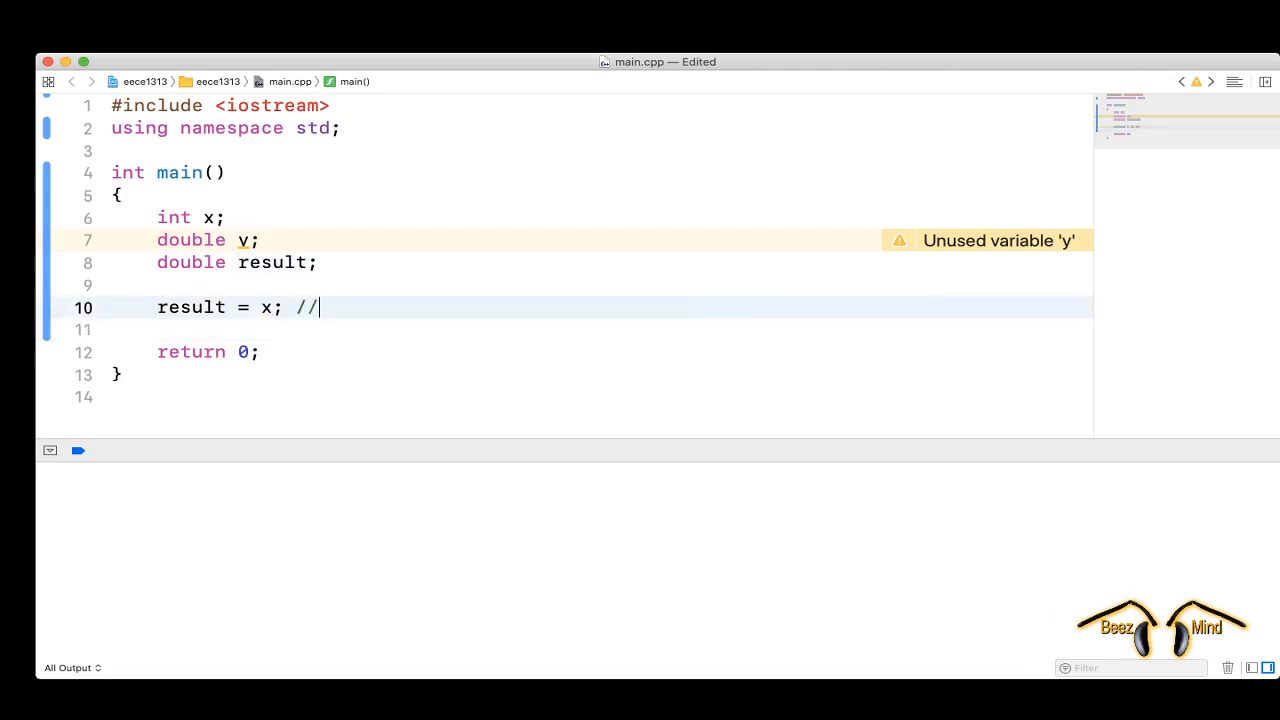
pyautogui.write('promi')
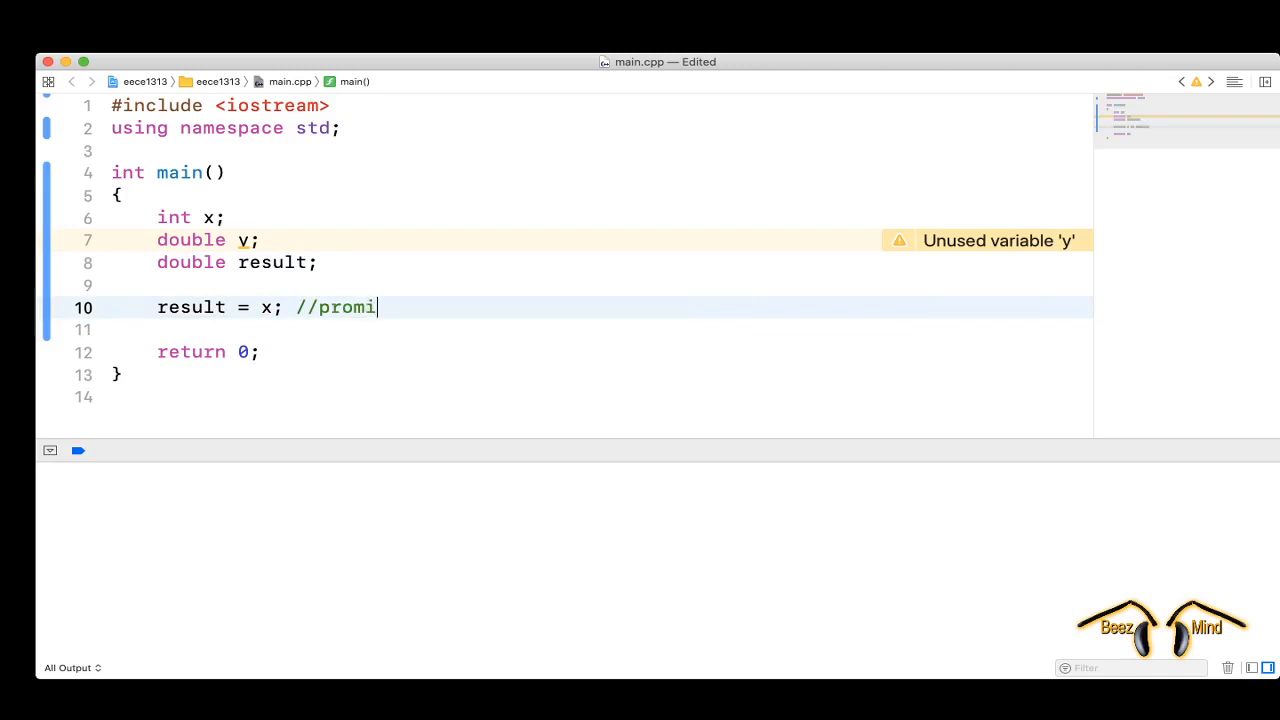
pyautogui.write('otiong')
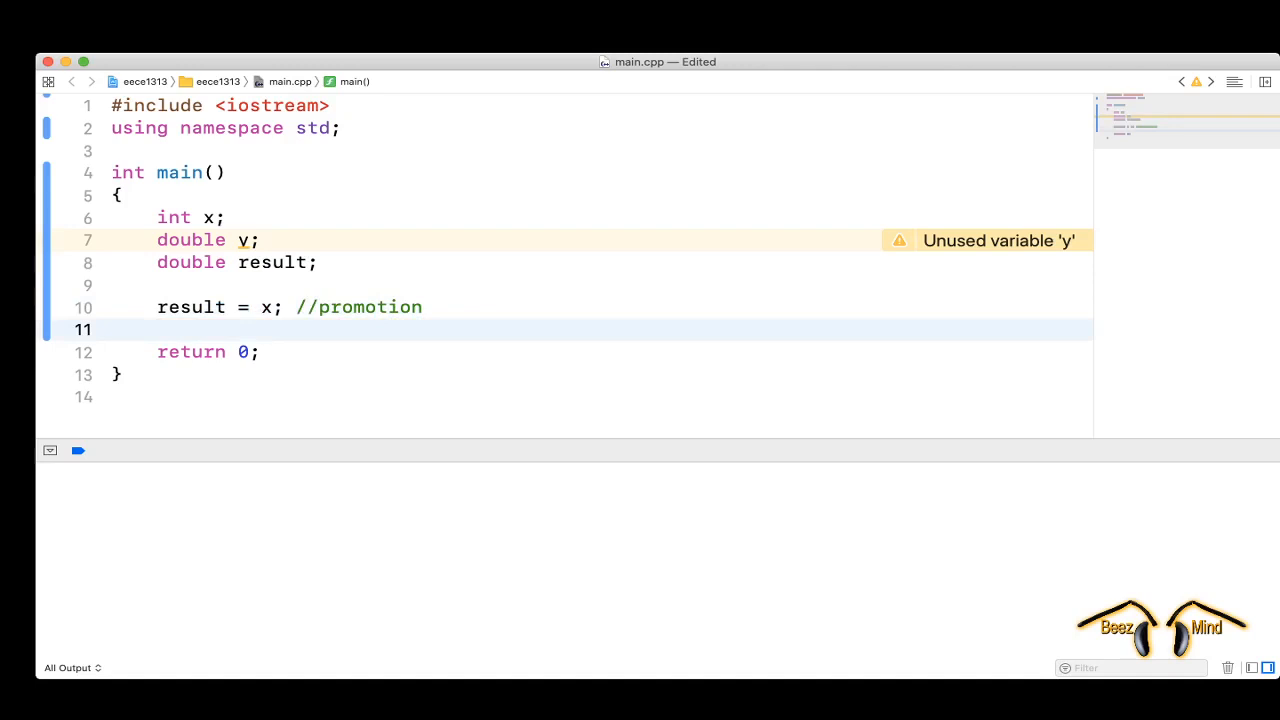
# Add x = result; on the next line and start its //demotion comment.
pyautogui.write('x =')
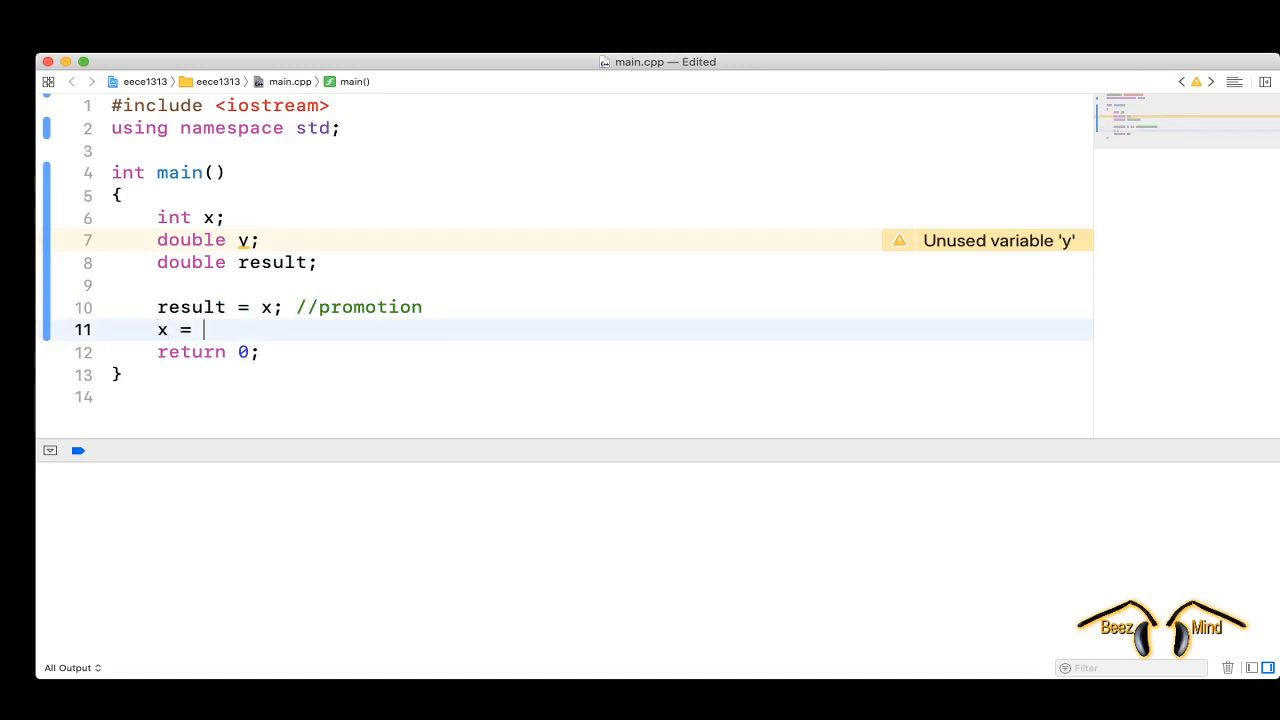
pyautogui.write('result;')
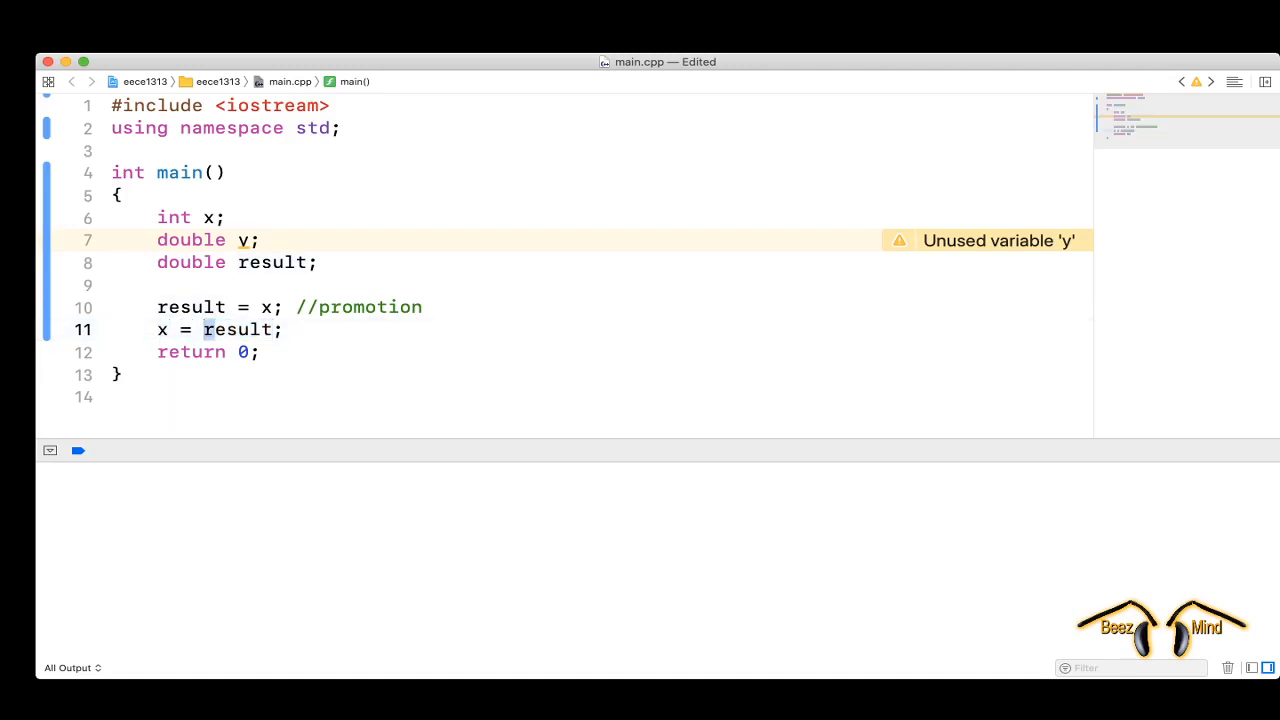
pyautogui.doubleClick(236, 328)
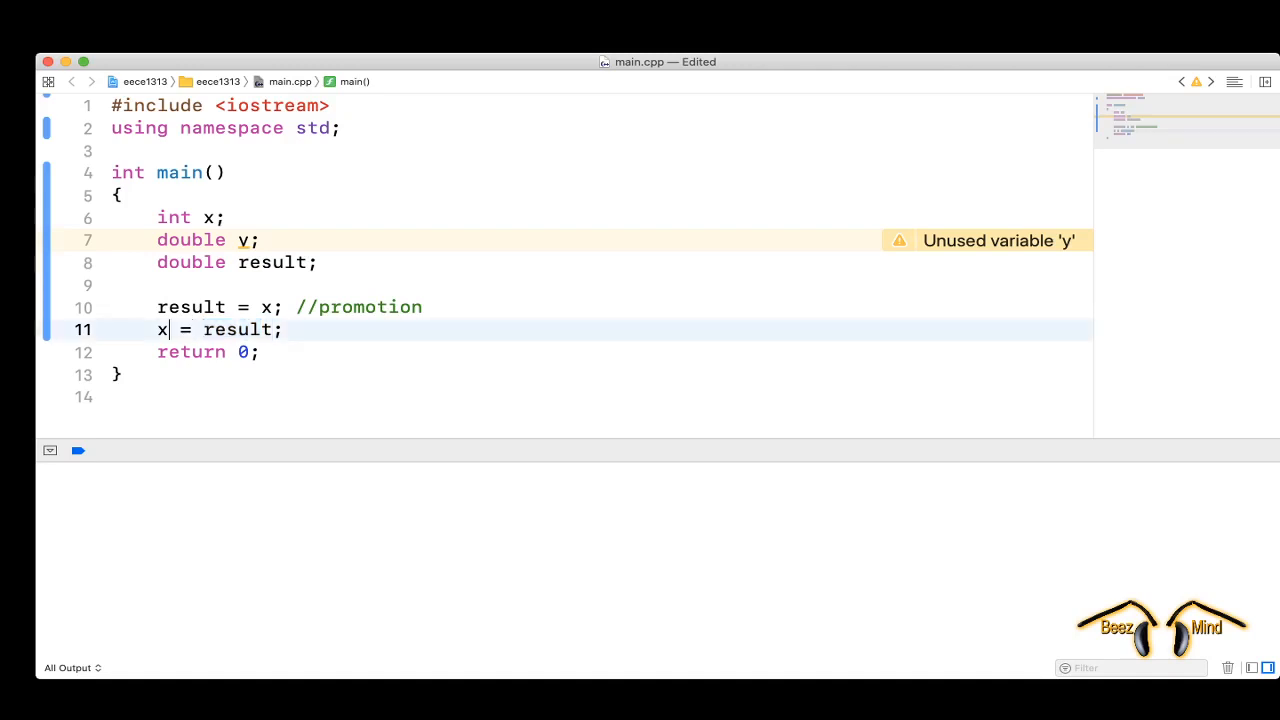
pyautogui.write('//d')
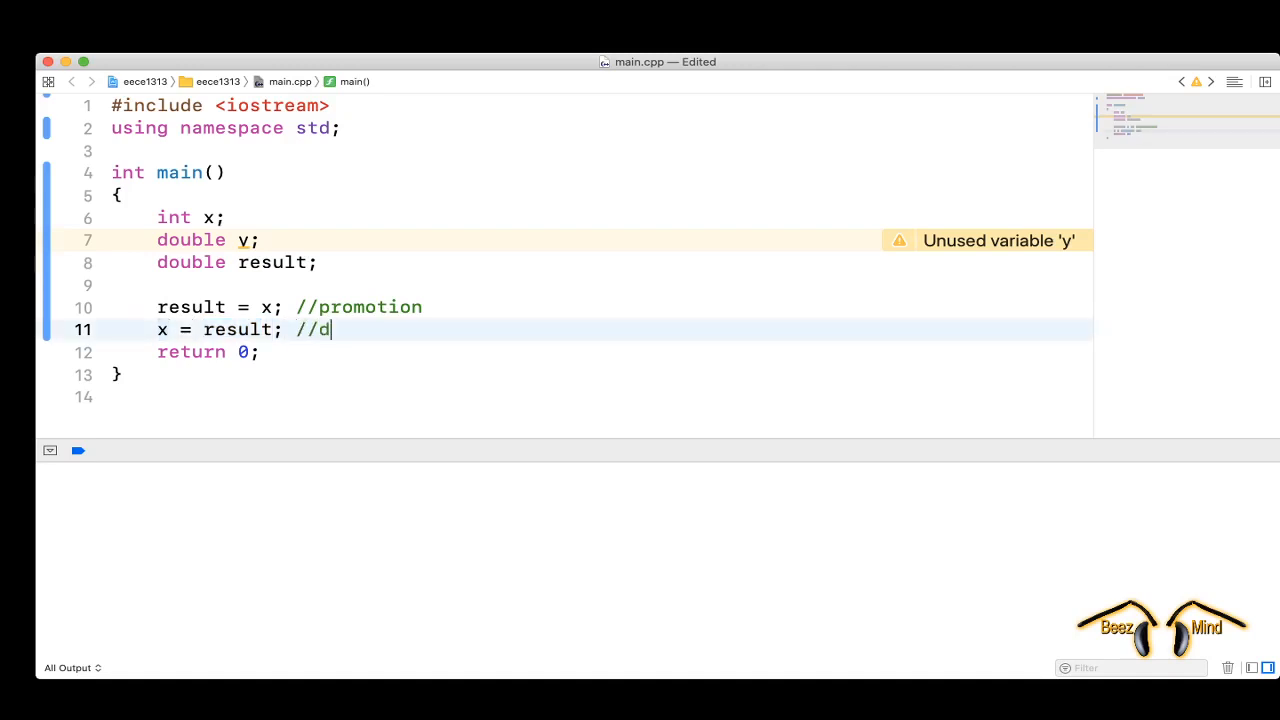